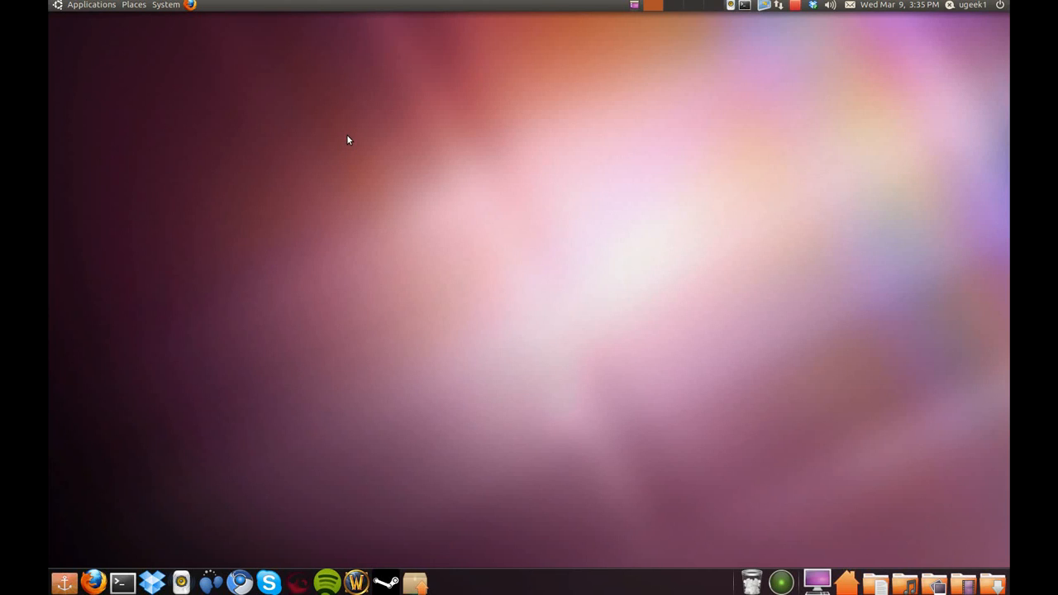
pyautogui.moveTo(311, 99)
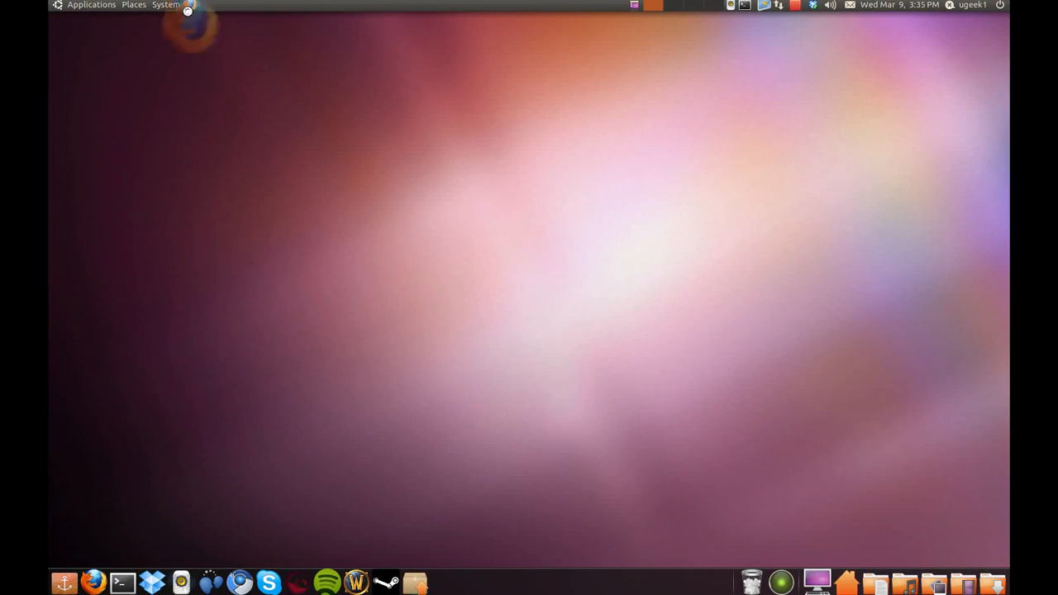
# Launch Firefox and load the eu.battle.net site, scrolling down the page
pyautogui.click(92, 581)
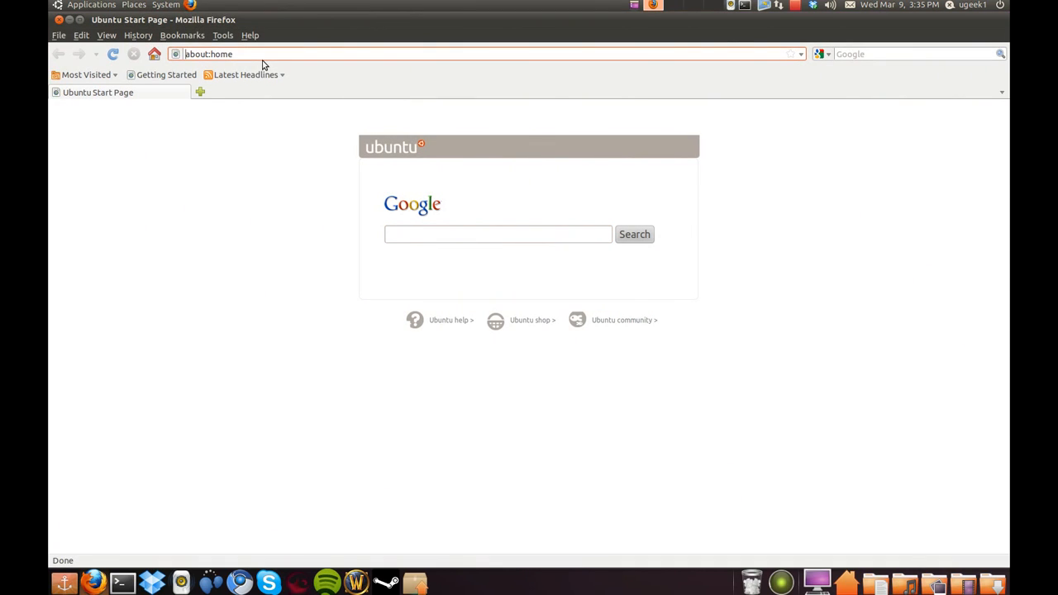
pyautogui.write('st')
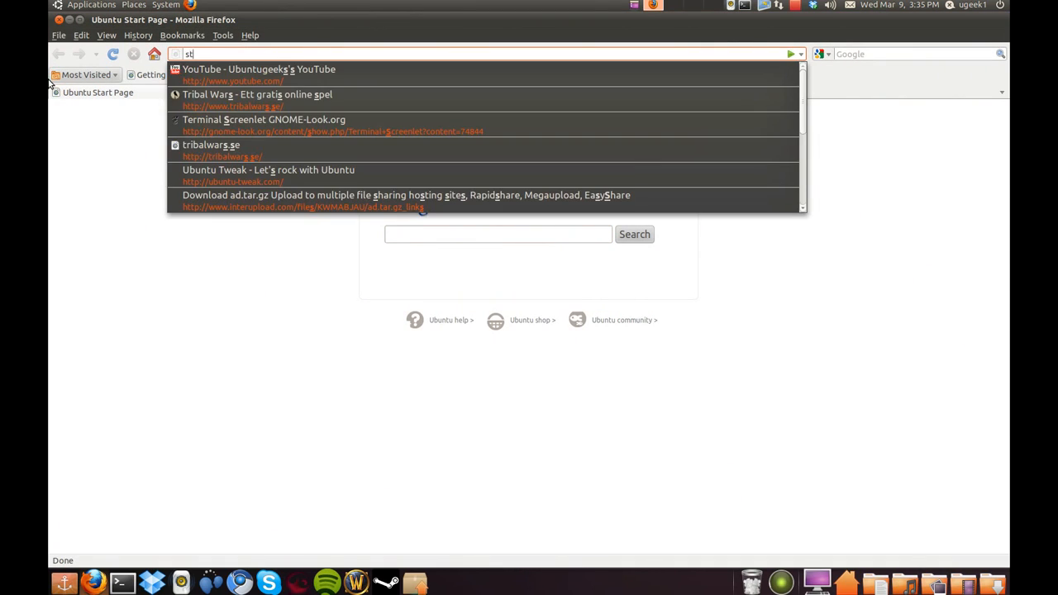
pyautogui.write('ba')
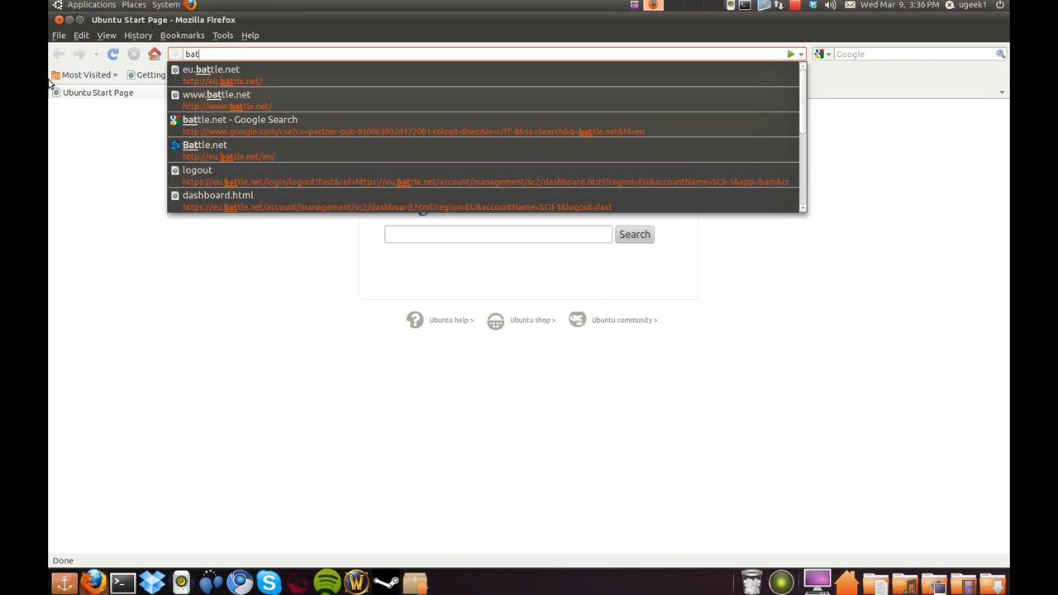
pyautogui.click(212, 69)
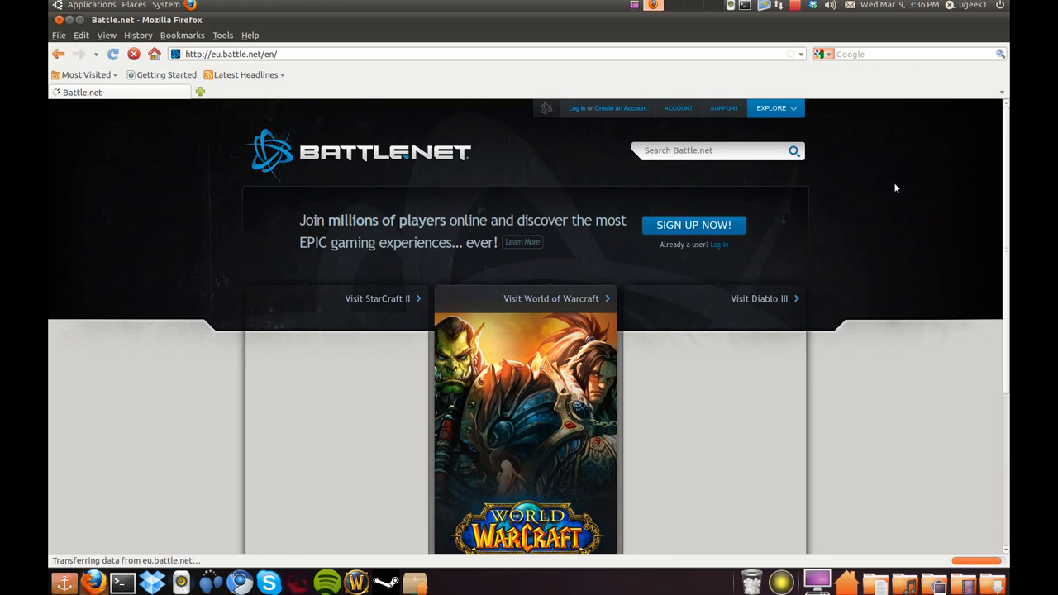
pyautogui.scroll(-3)
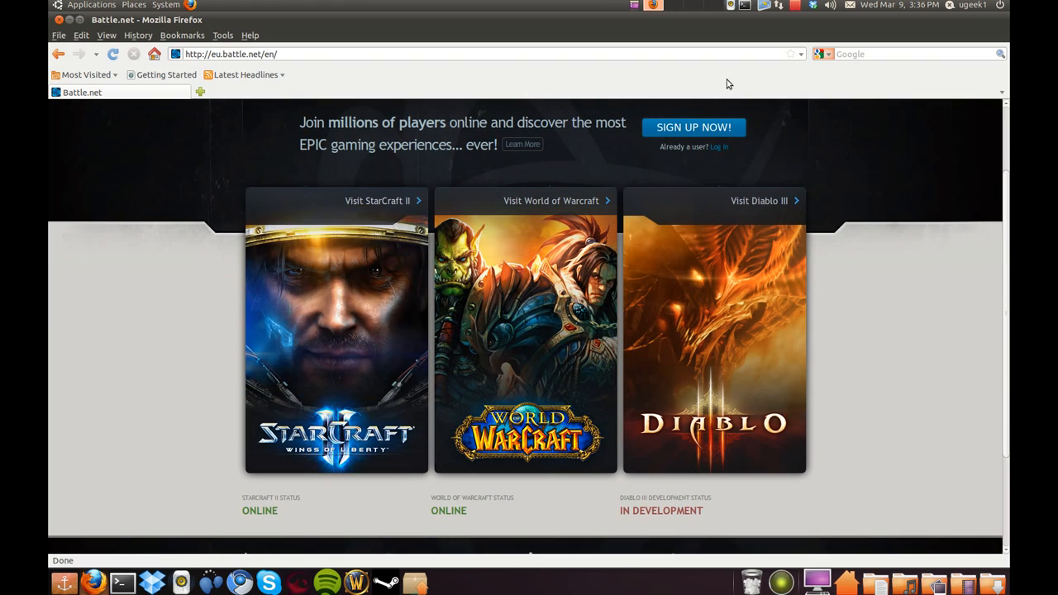
# From the recent downloads list, reveal the StarCraft II installer in its containing Downloads folder
pyautogui.click(813, 7)
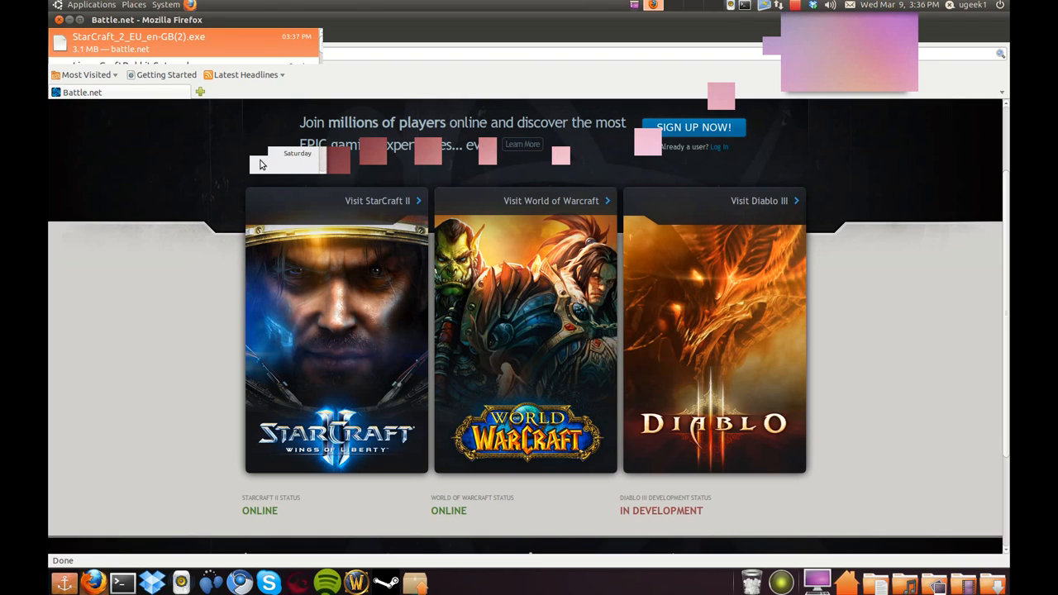
pyautogui.rightClick(138, 43)
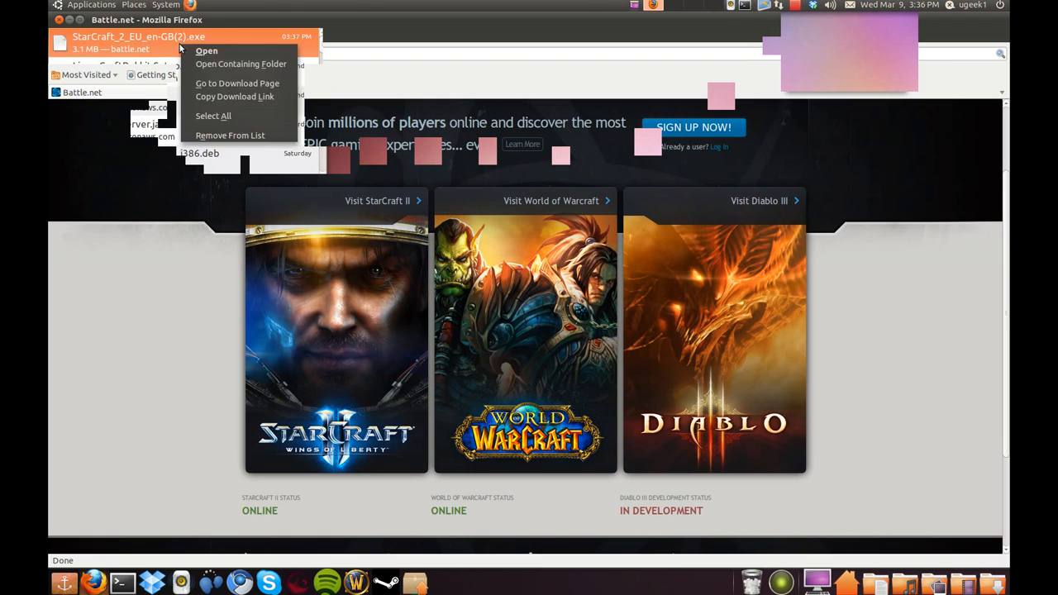
pyautogui.click(241, 63)
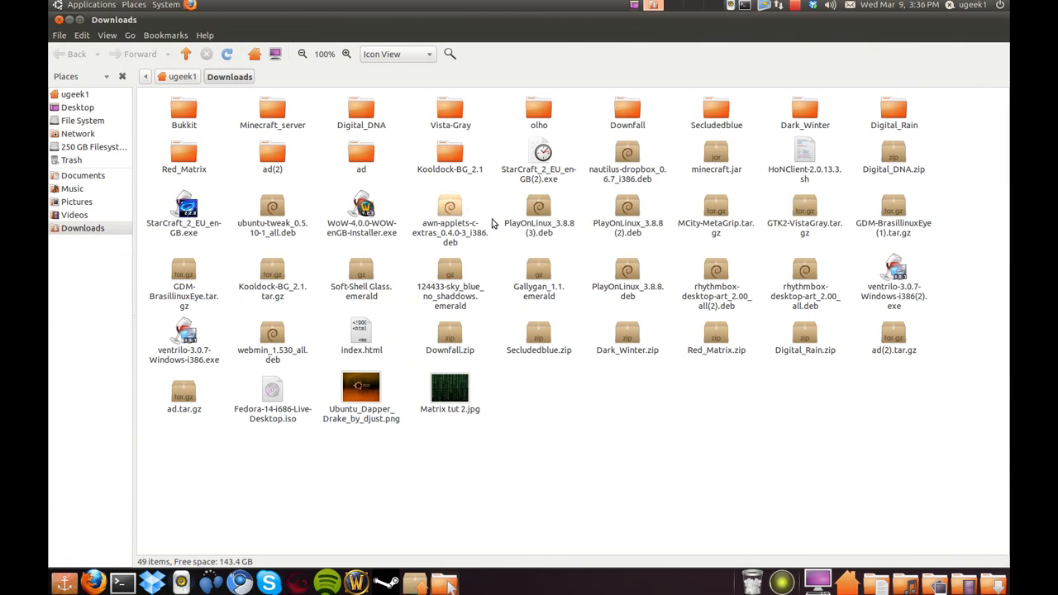
# Enable 'Allow executing file as program' on StarCraft_2_EU_en-GB(2).exe via its Permissions properties
pyautogui.rightClick(539, 152)
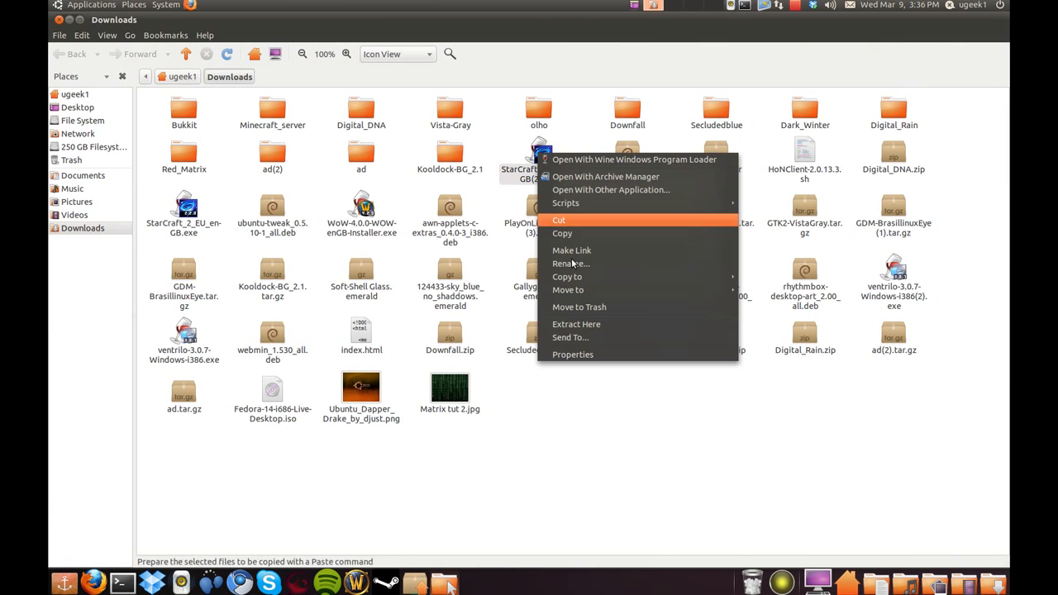
pyautogui.click(572, 354)
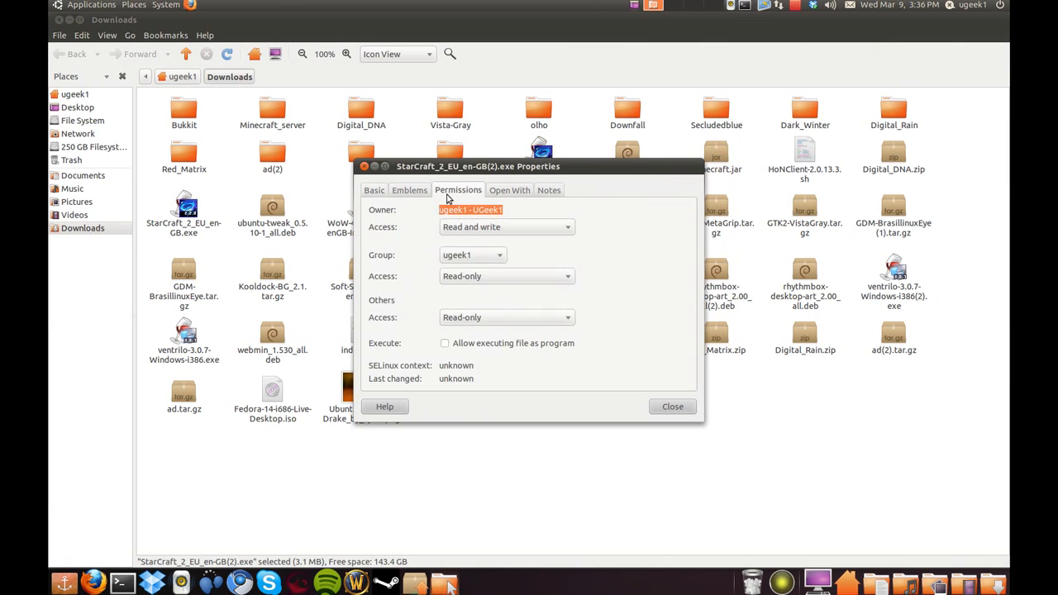
pyautogui.click(444, 342)
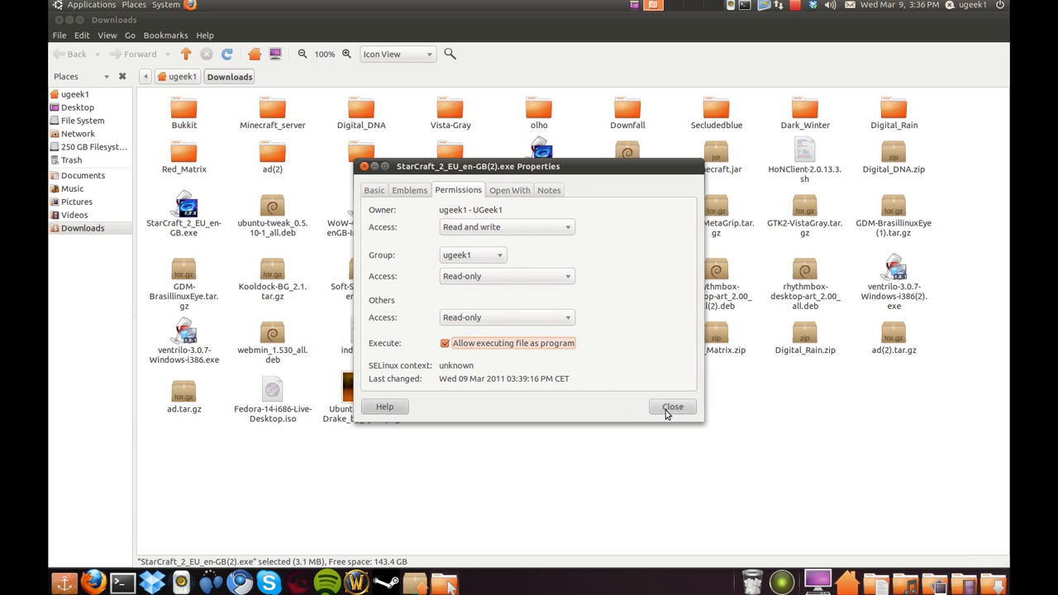
pyautogui.click(671, 406)
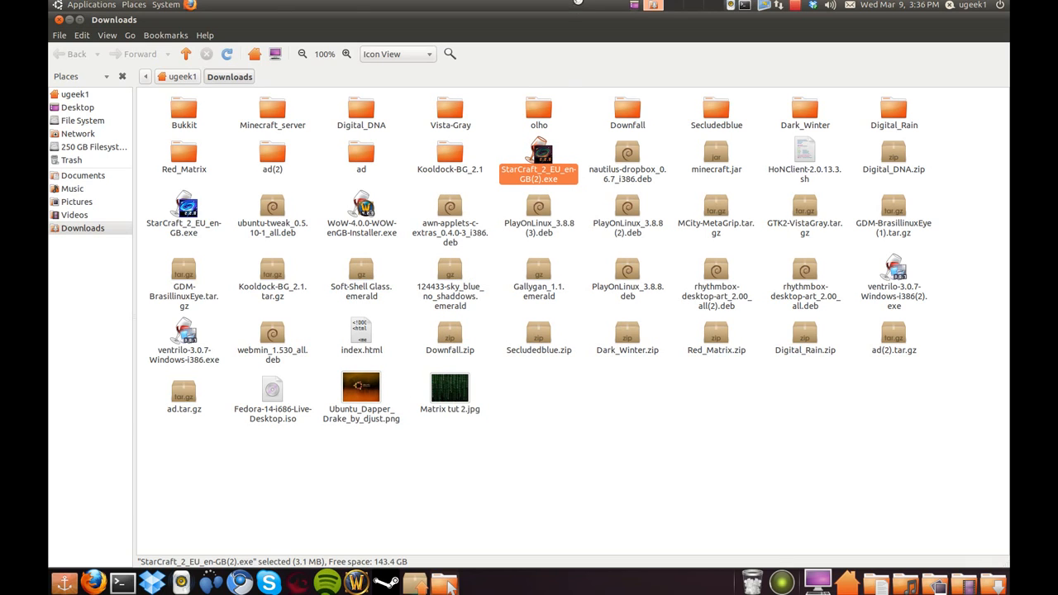
# Run the installer under Wine and choose My Computer's Program Files as the download destination
pyautogui.rightClick(539, 157)
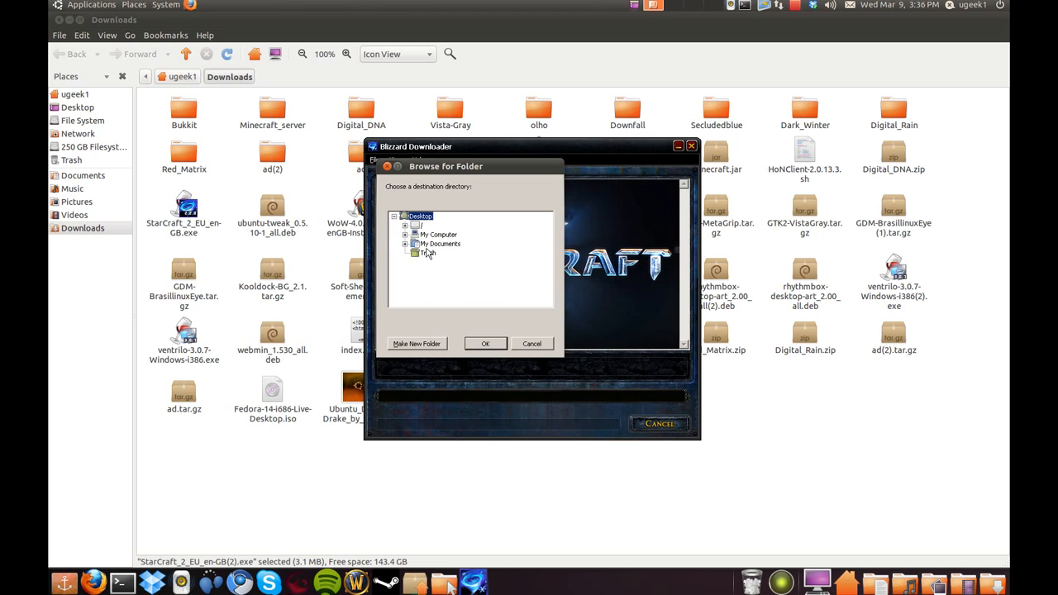
pyautogui.click(405, 235)
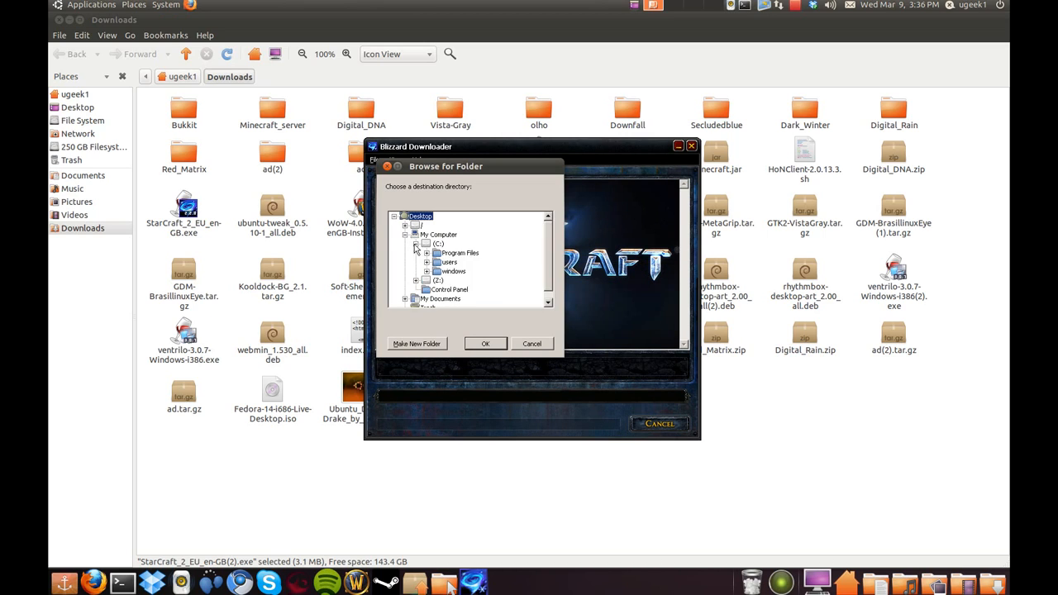
pyautogui.click(460, 251)
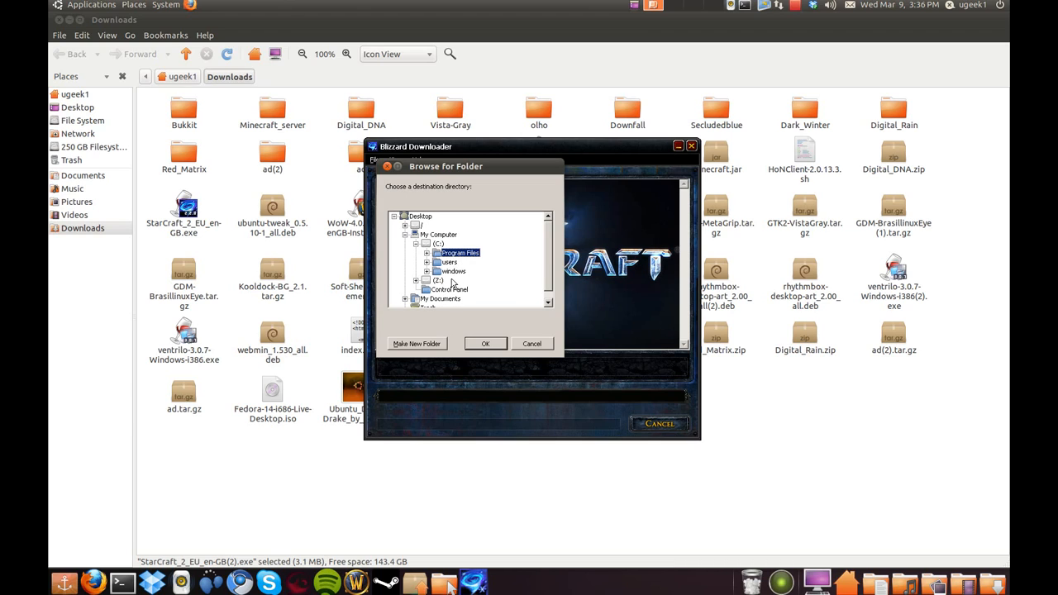
pyautogui.moveTo(405, 261)
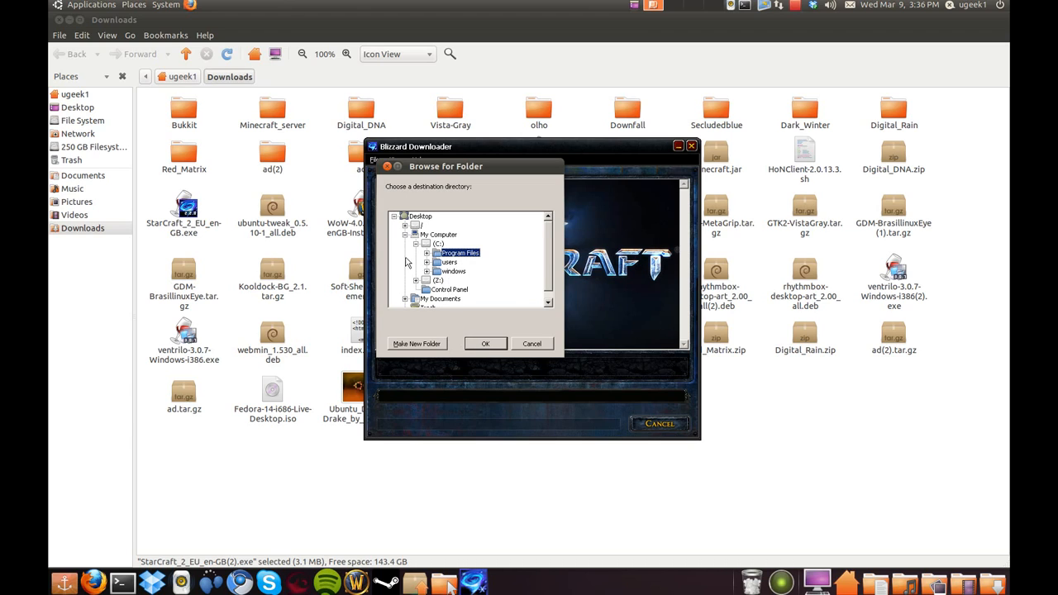
pyautogui.click(427, 251)
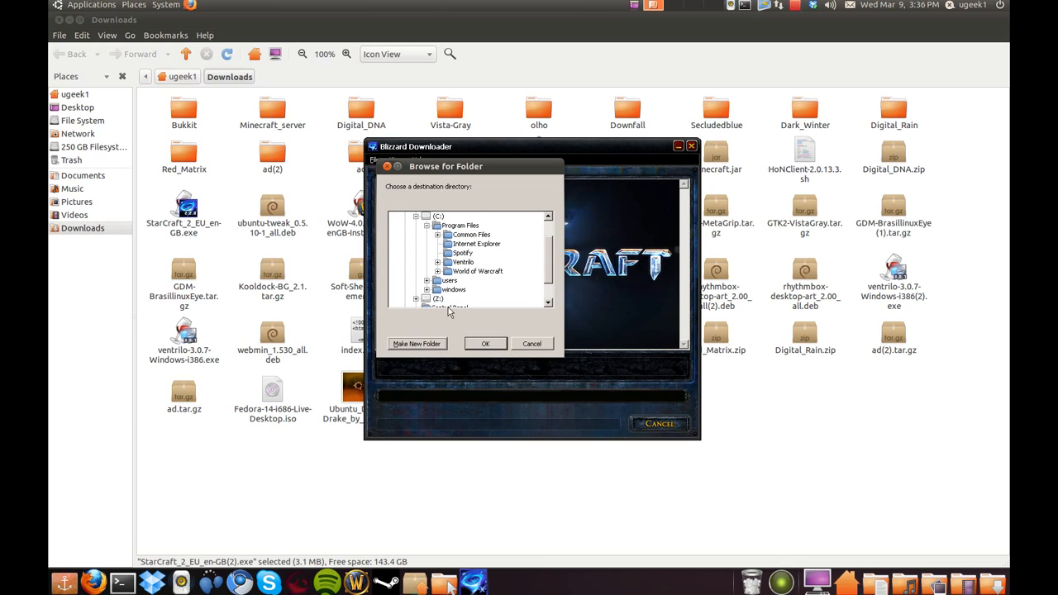
pyautogui.click(460, 225)
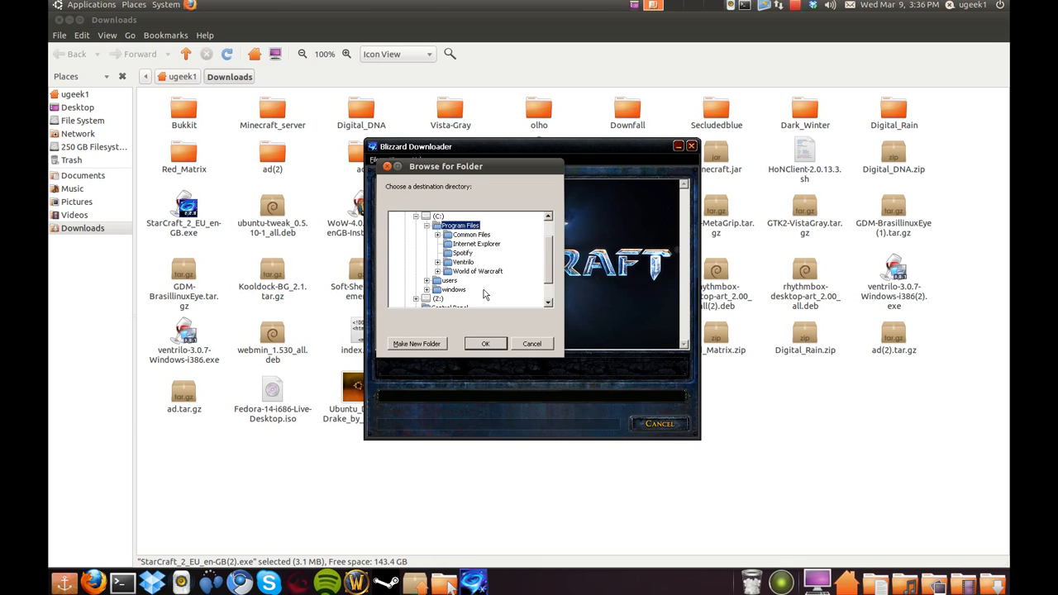
pyautogui.click(486, 344)
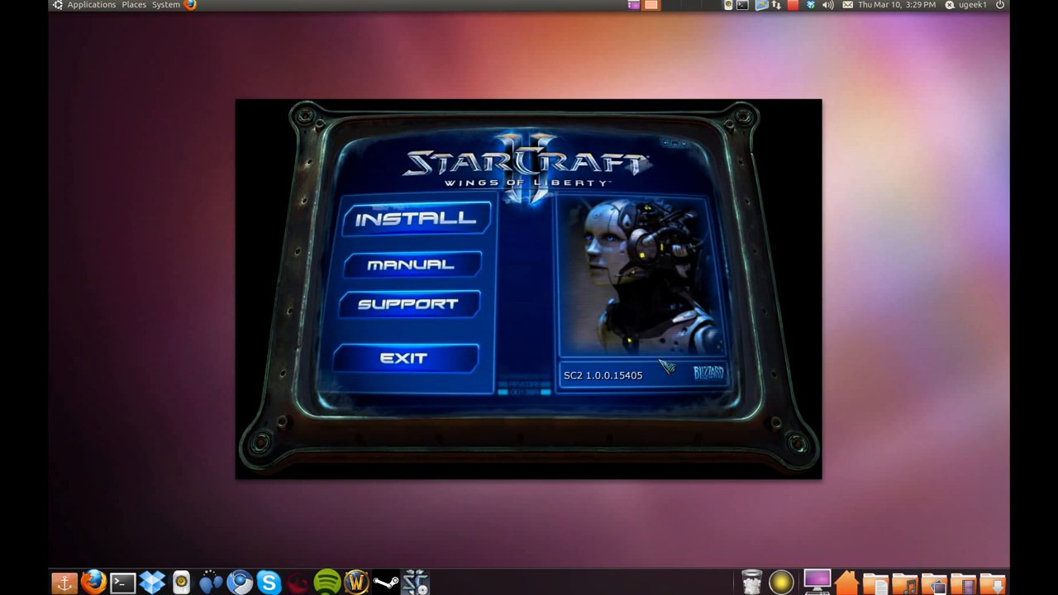
pyautogui.moveTo(712, 136)
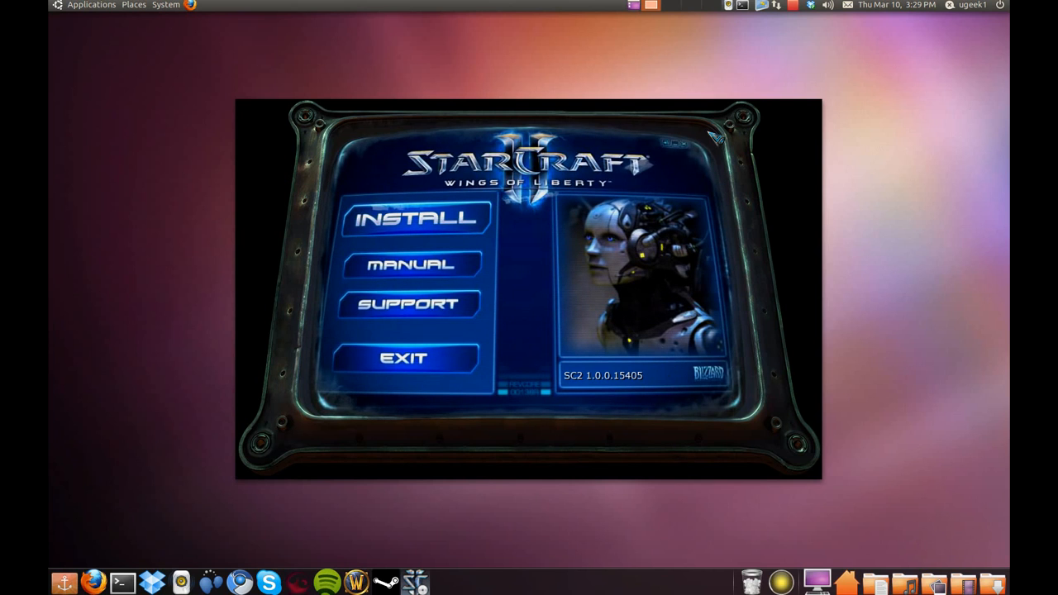
# Start installing, agree to the EULA, keep C:\Program Files\StarCraft II\ and skip activation
pyautogui.click(415, 219)
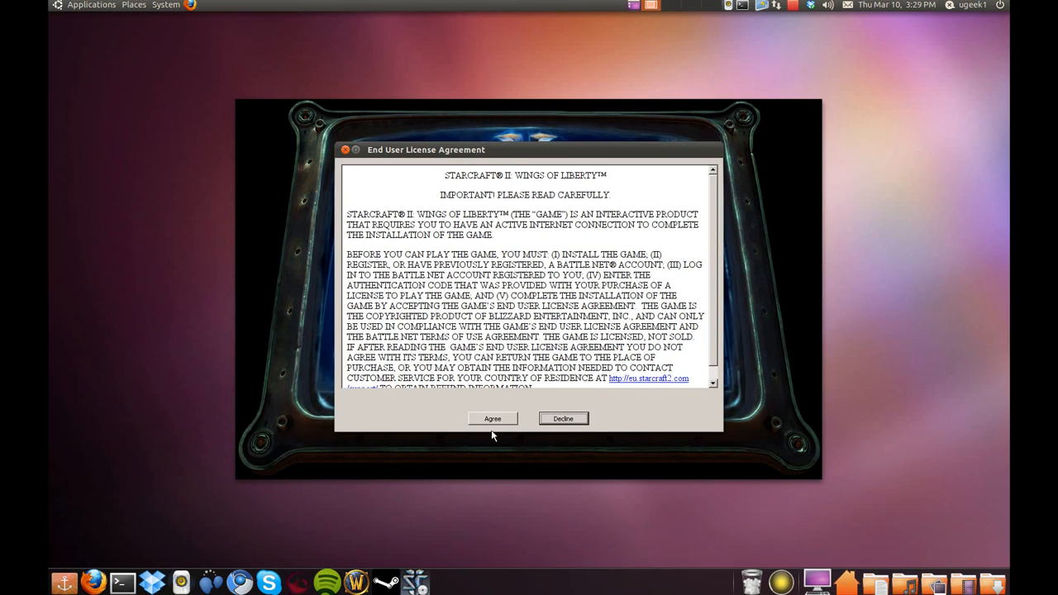
pyautogui.click(493, 418)
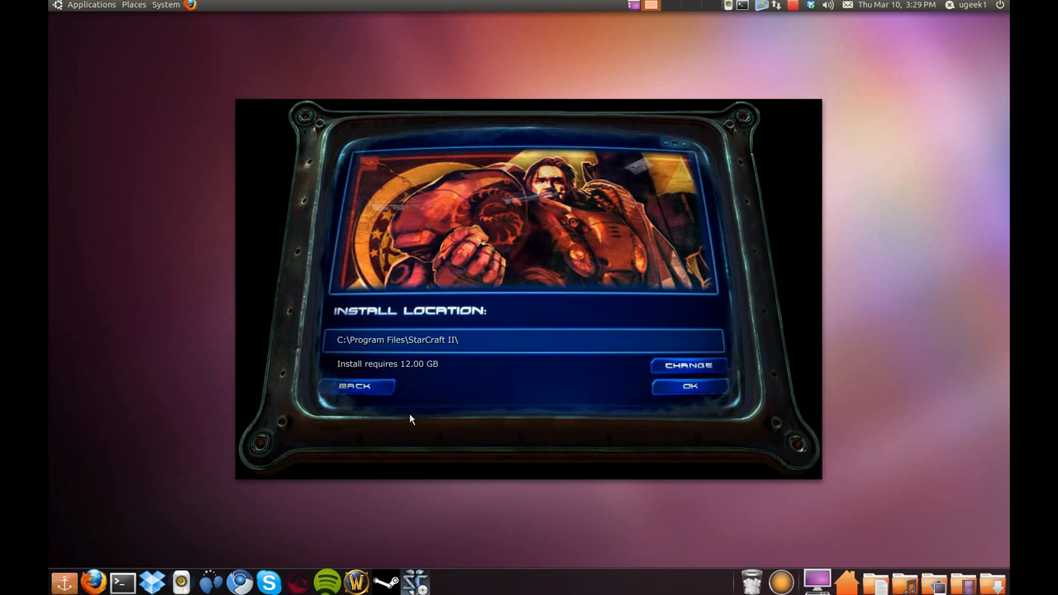
pyautogui.click(689, 387)
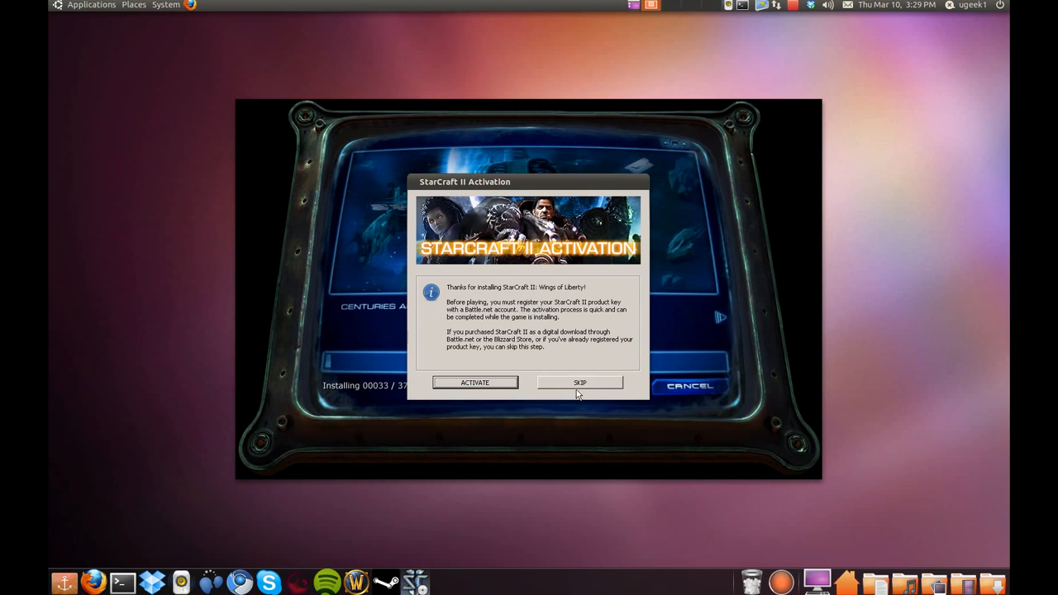
pyautogui.click(579, 381)
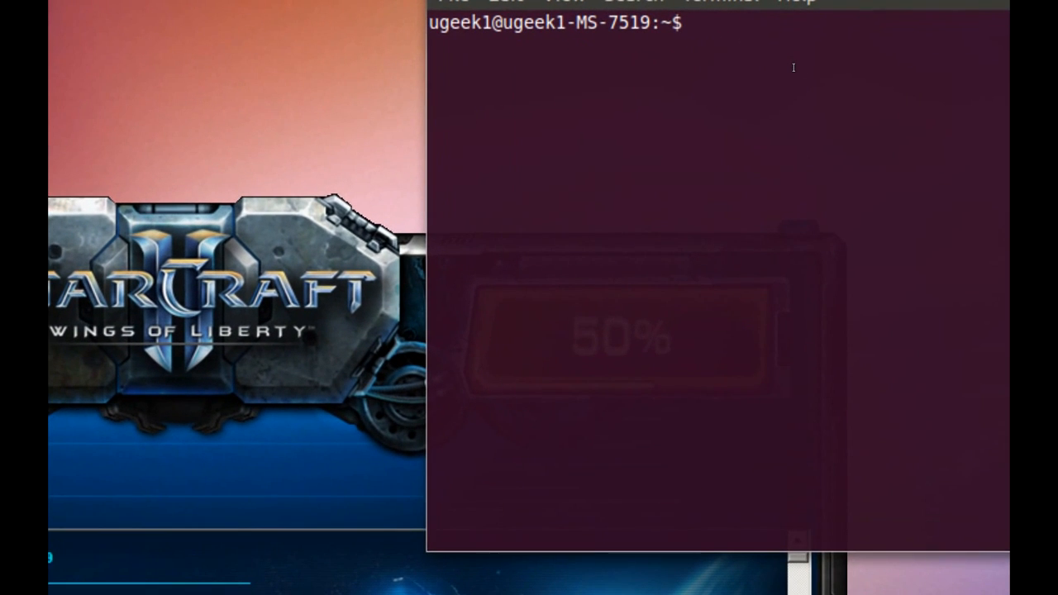
# Enter 'sudo apt-get install' at the terminal prompt
pyautogui.write('sudo apt-ge')
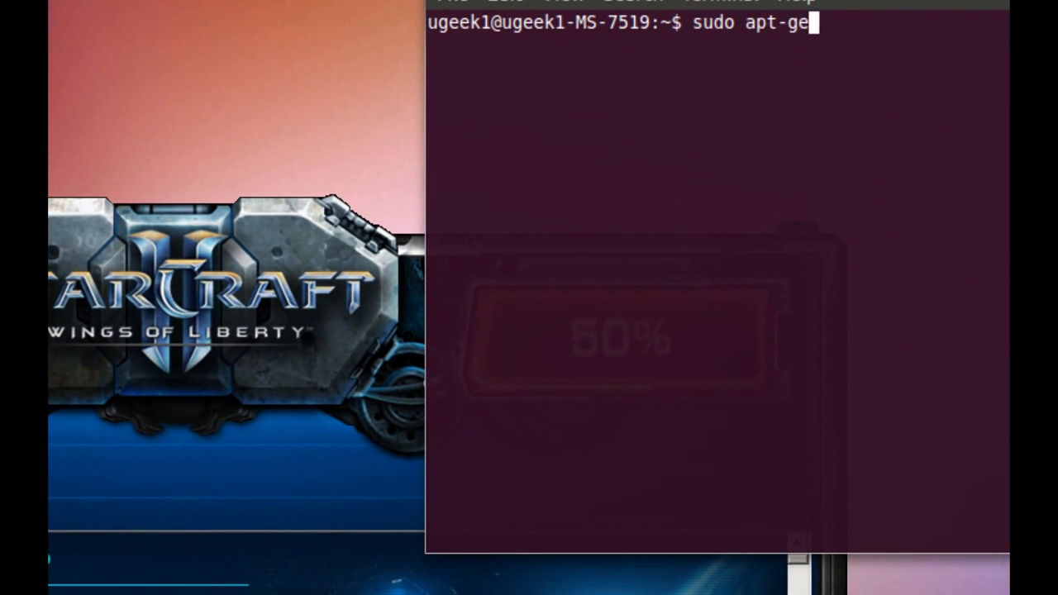
pyautogui.write('t install')
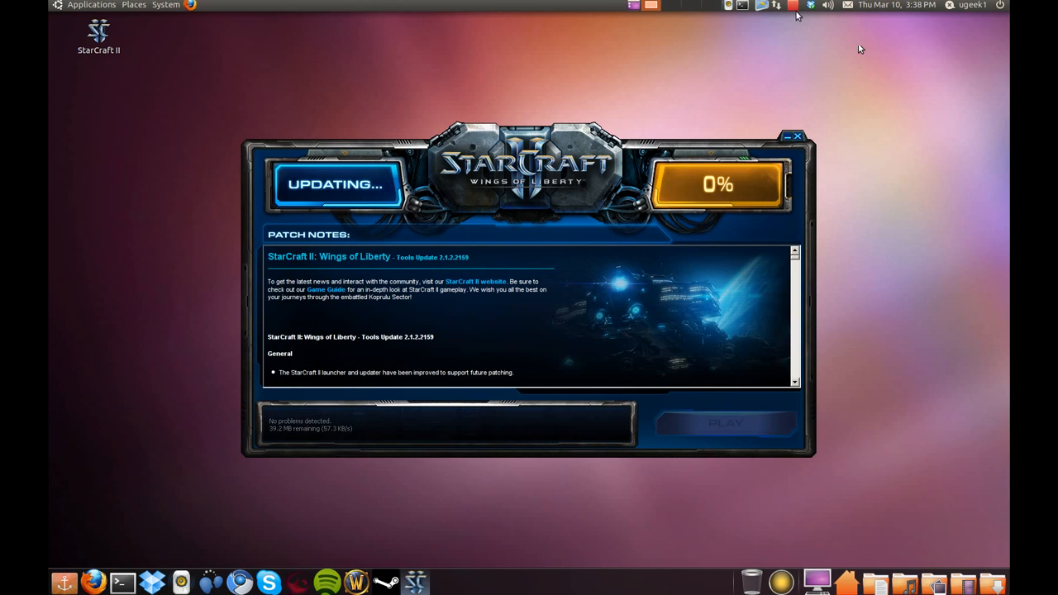
# Show the updater's Stop/Pause menu from its top-panel tray icon
pyautogui.click(794, 7)
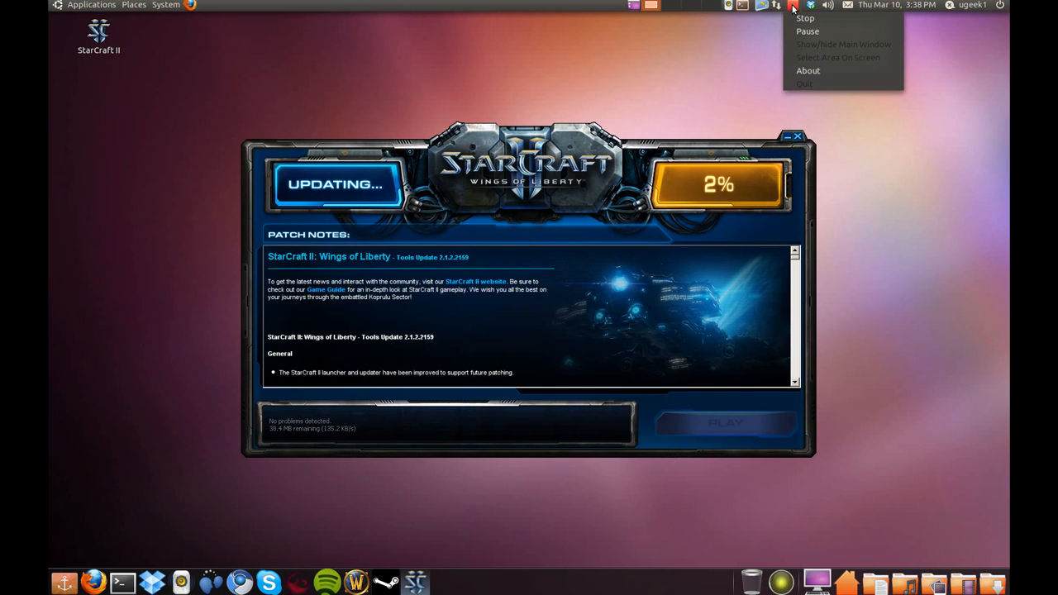